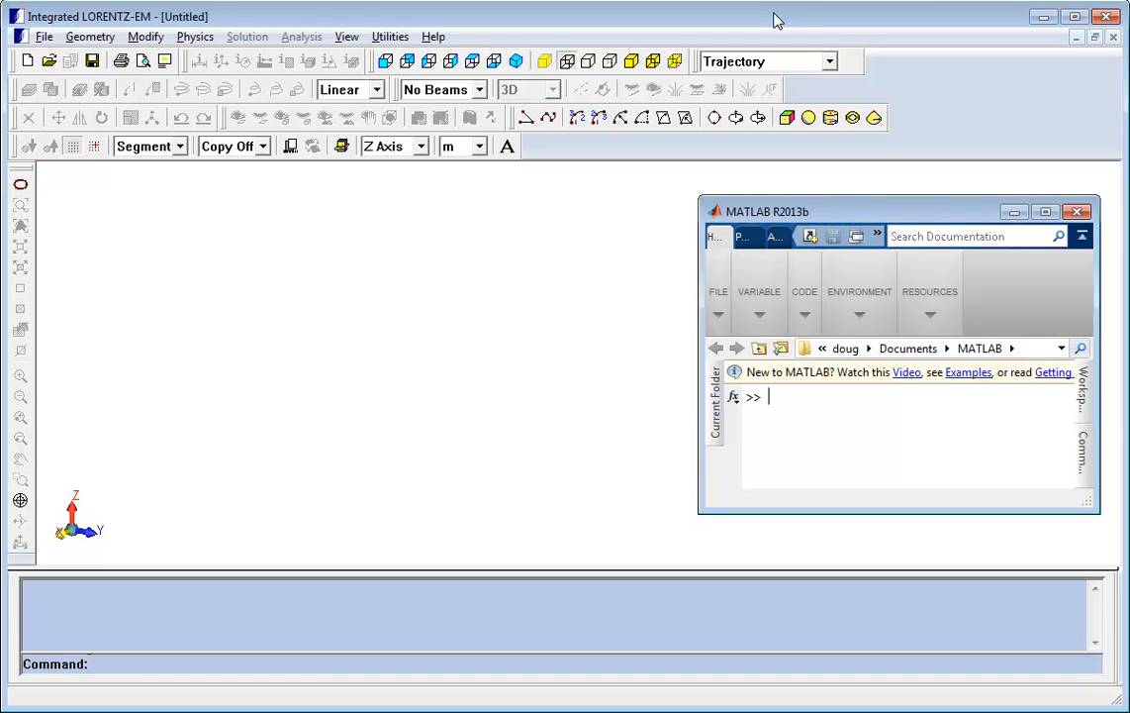
# Run the wiggler script from the MATLAB Command Window.
pyautogui.write('wiggler')
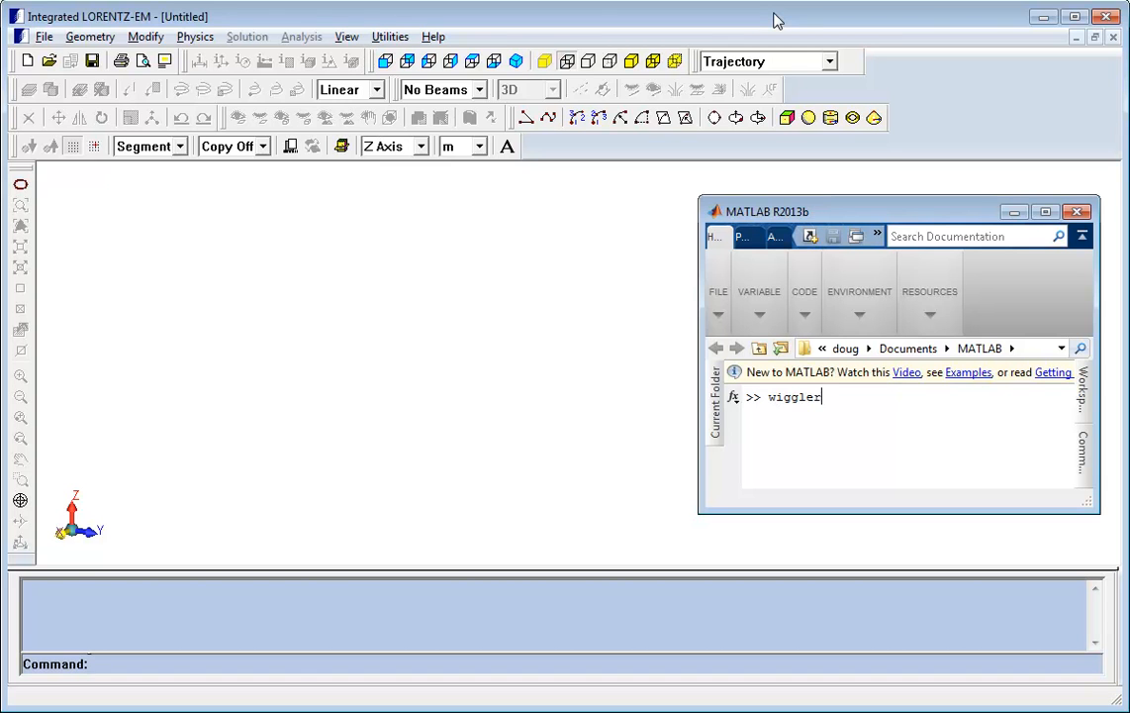
pyautogui.press('Return')
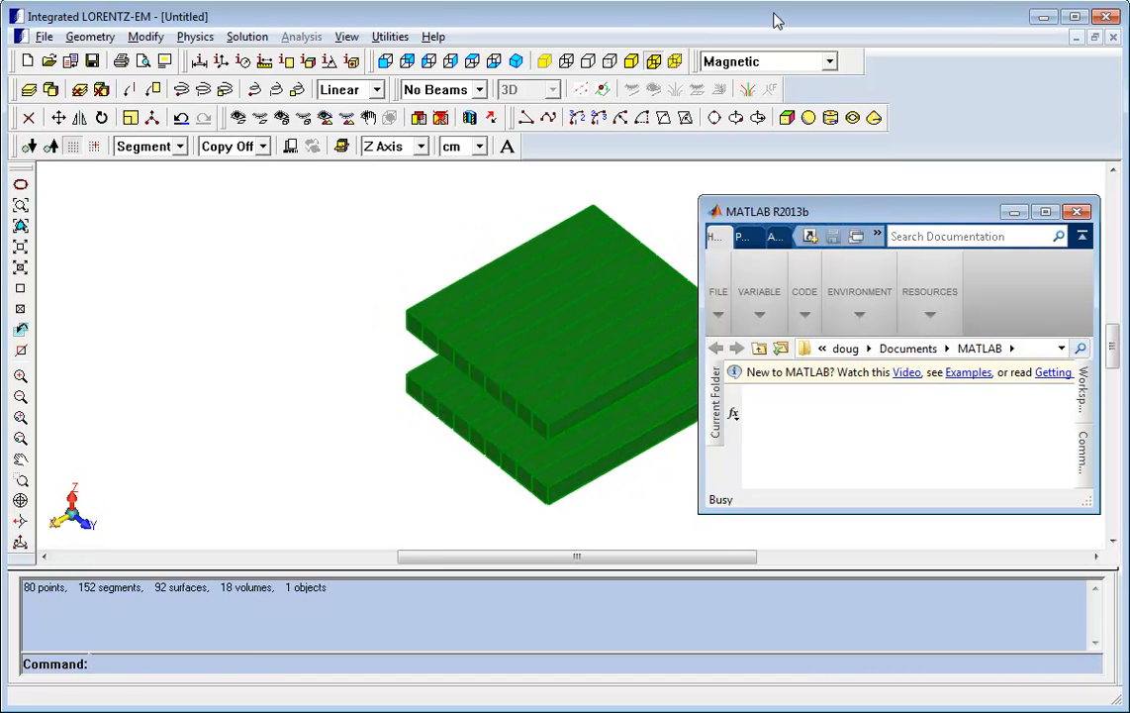
# Let the script build the magnet array, trace four electron rays, and plot Bz.
pyautogui.click(302, 36)
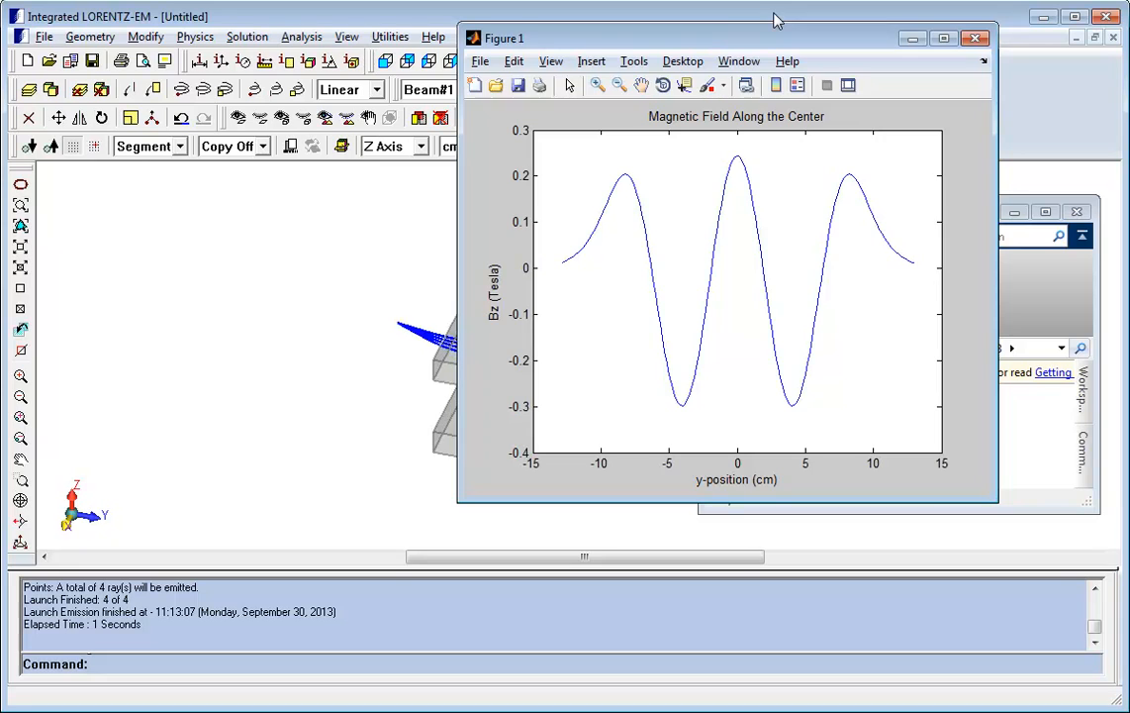
# Close the Bz plot and orbit the model to view trajectories between the magnets.
pyautogui.click(975, 37)
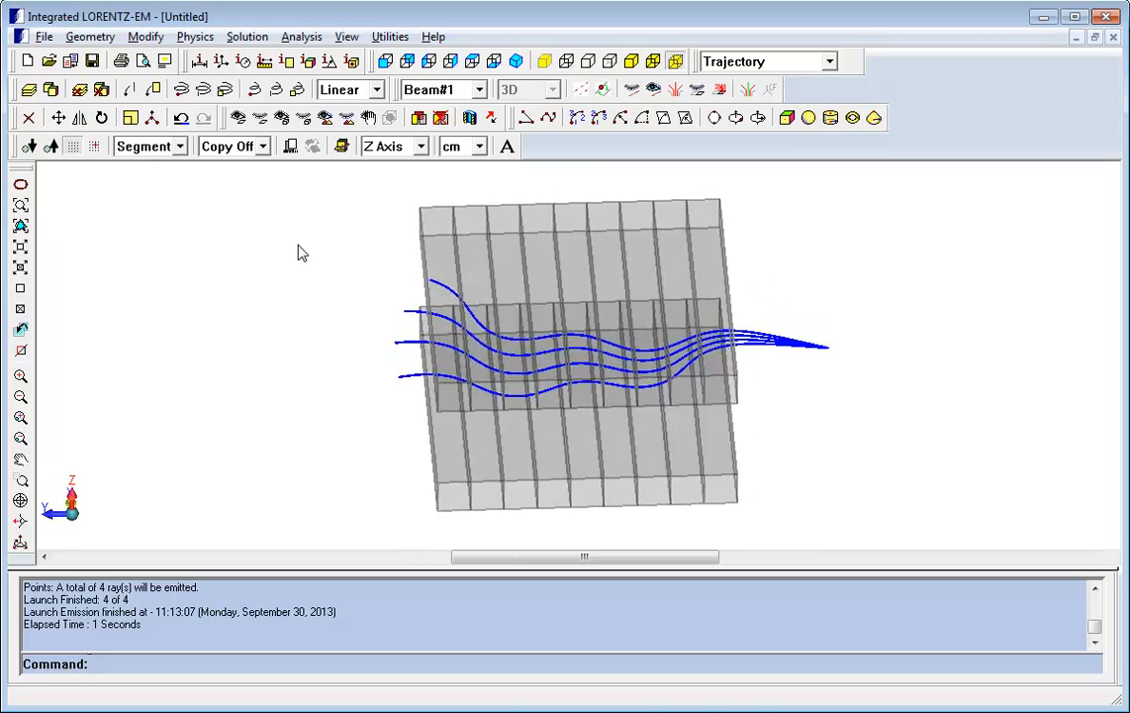
pyautogui.moveTo(574, 356); pyautogui.dragTo(613, 297)
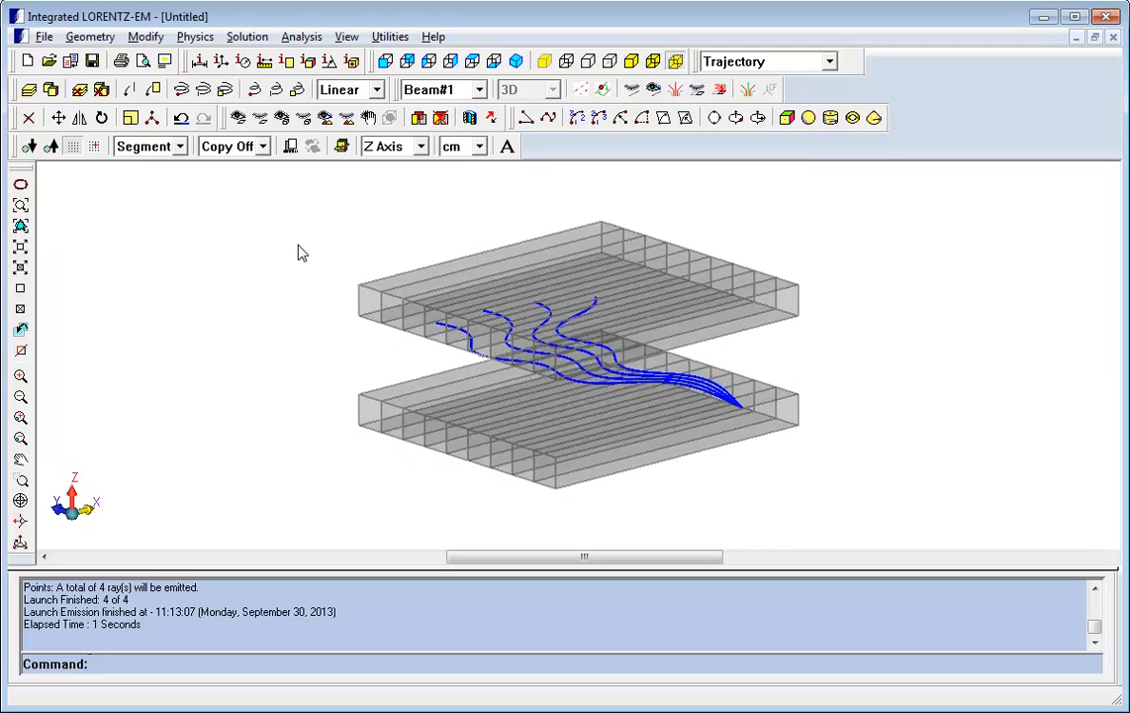
pyautogui.moveTo(584, 346); pyautogui.dragTo(584, 386)
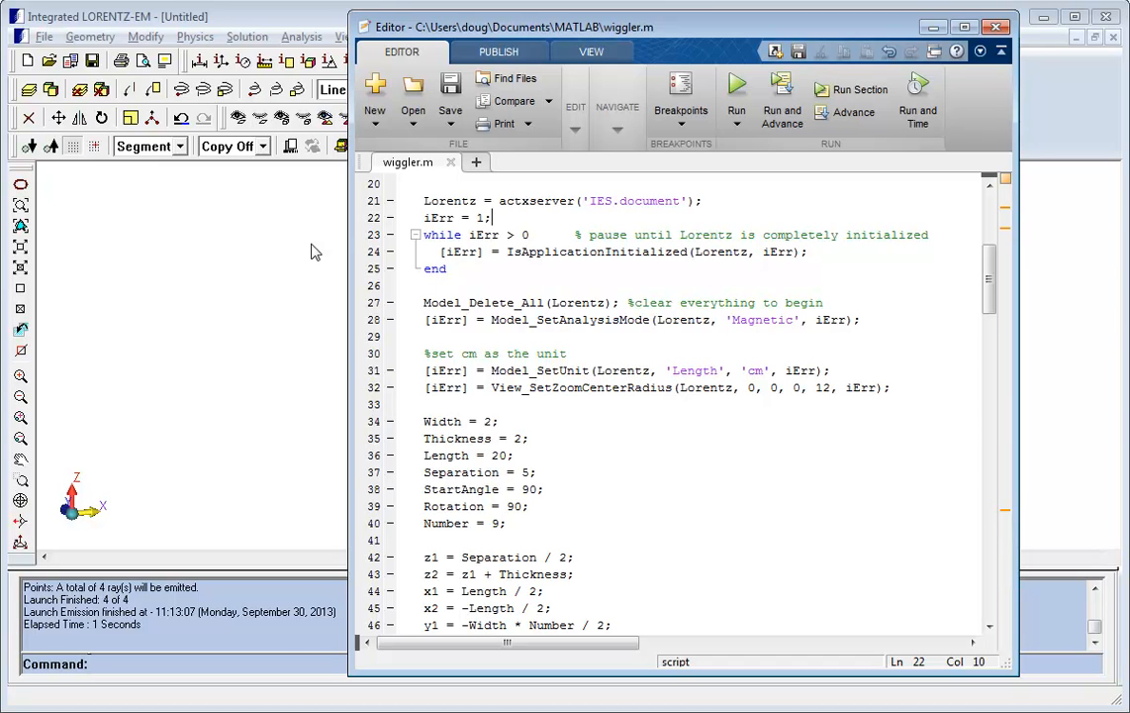
# Highlight the Lorentz server variable and a magnet dimension entry in wiggler.m.
pyautogui.doubleClick(450, 201)
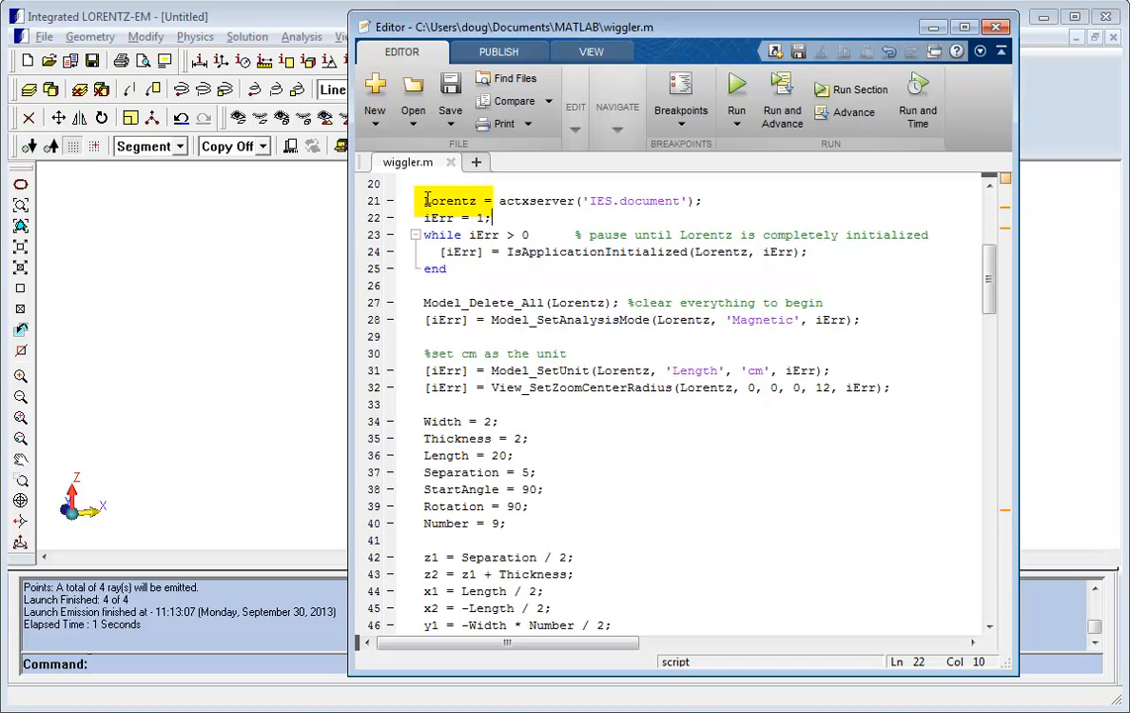
pyautogui.doubleClick(577, 302)
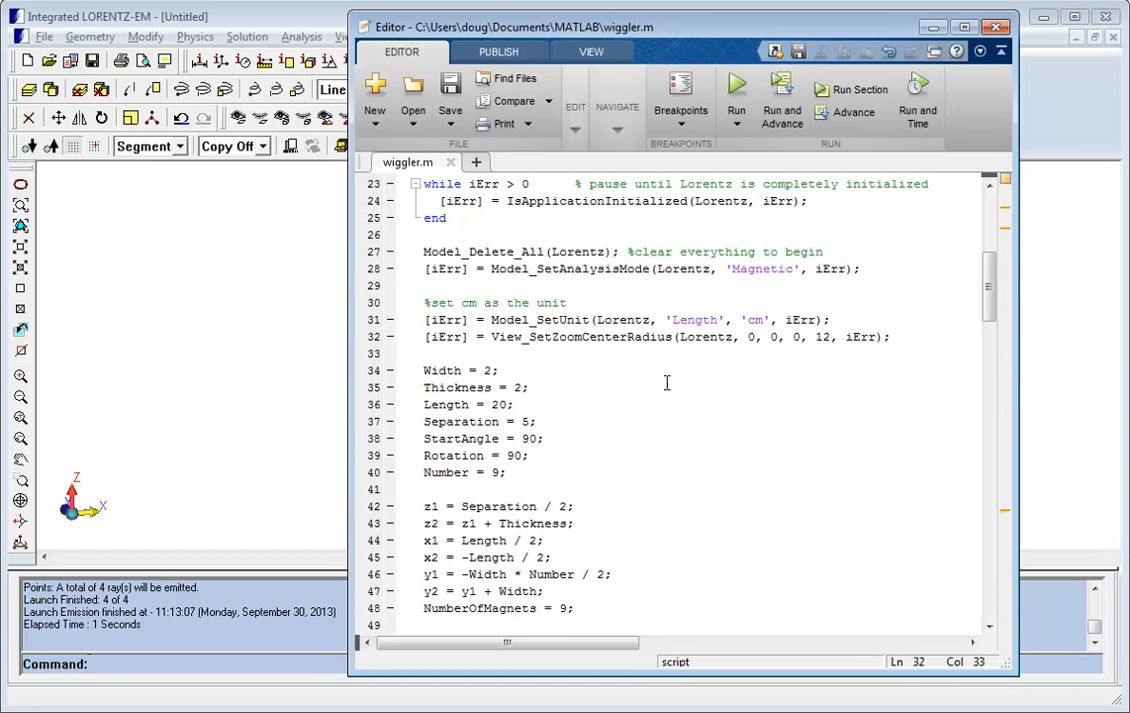
# Read through the magnet creation and rotation loops, then show the Bz field plot.
pyautogui.scroll(-3)
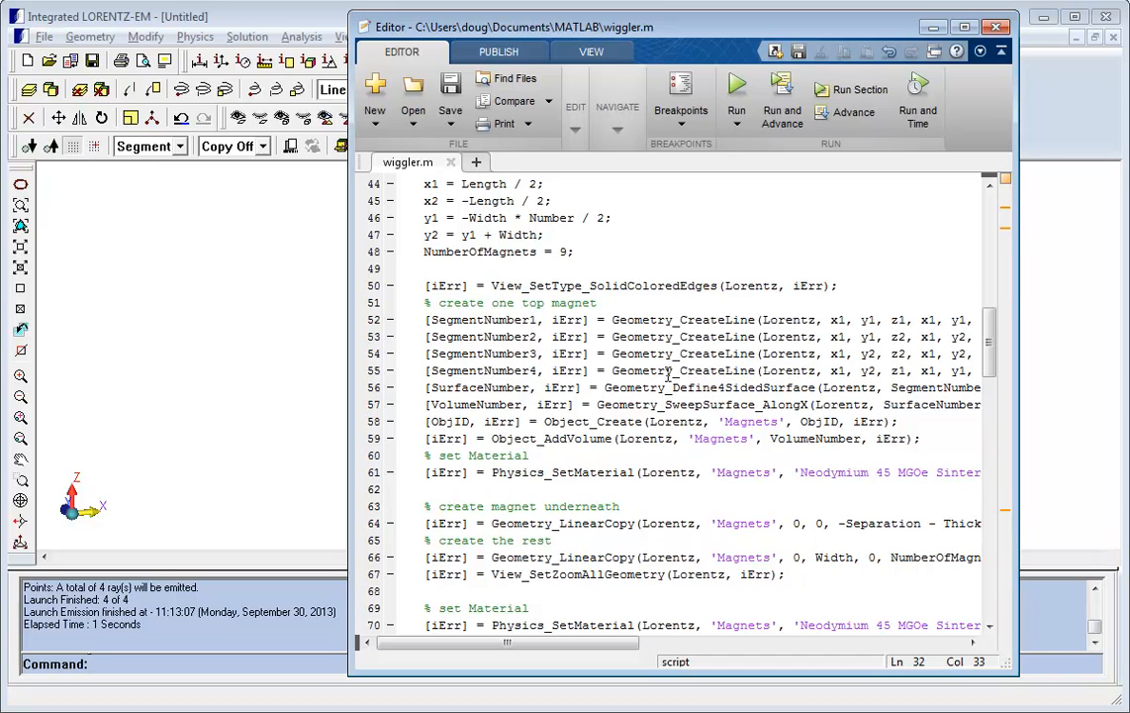
pyautogui.doubleClick(710, 386)
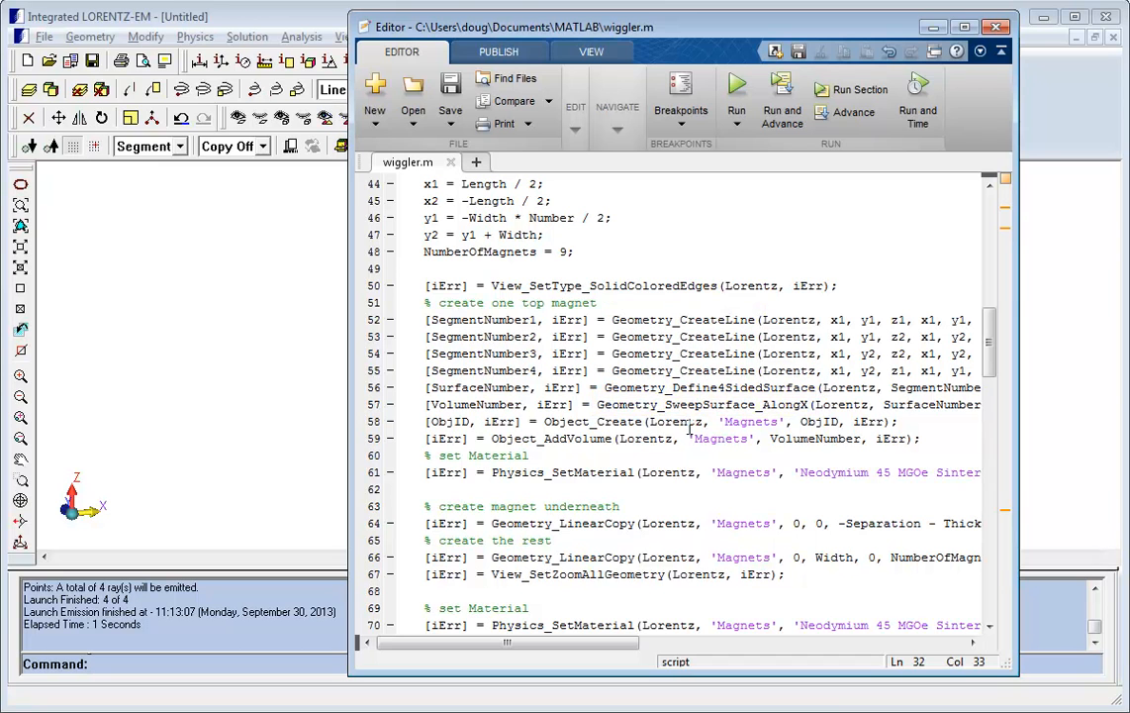
pyautogui.scroll(-3)
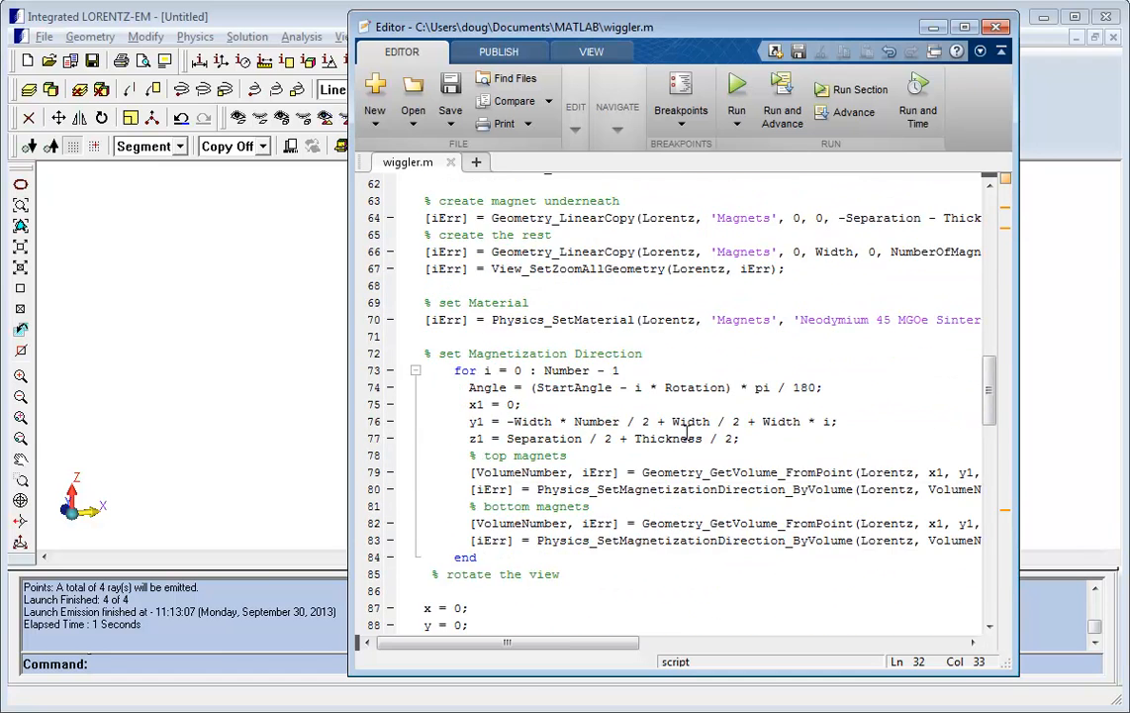
pyautogui.scroll(-3)
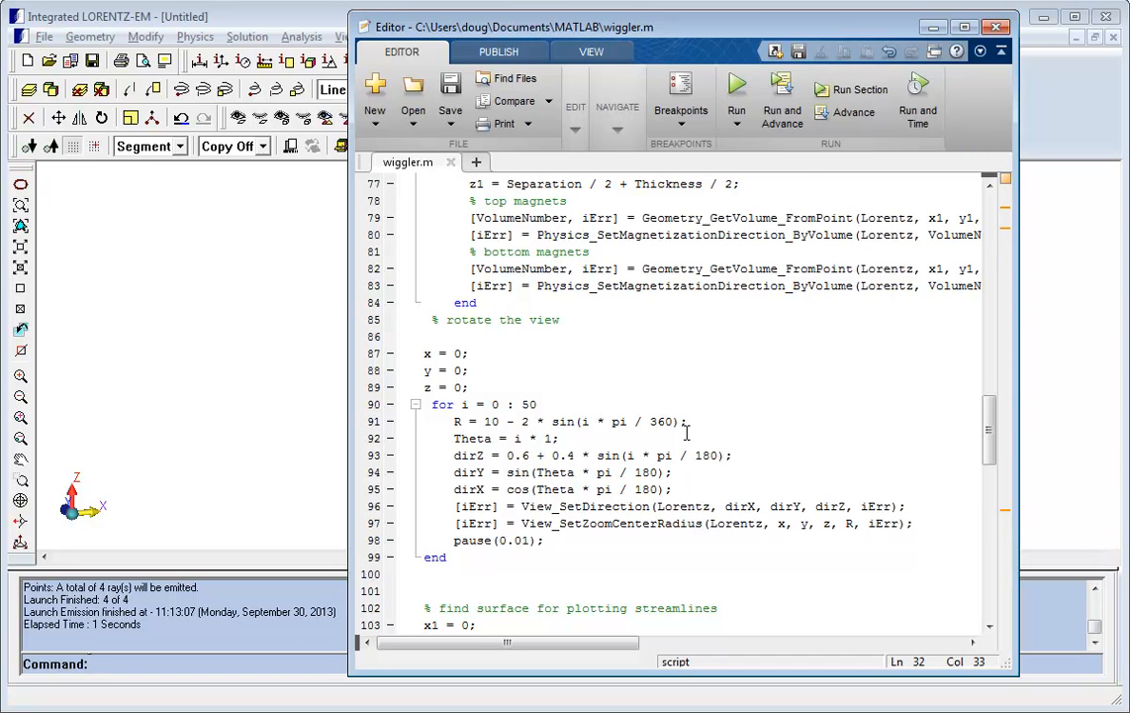
pyautogui.click(736, 89)
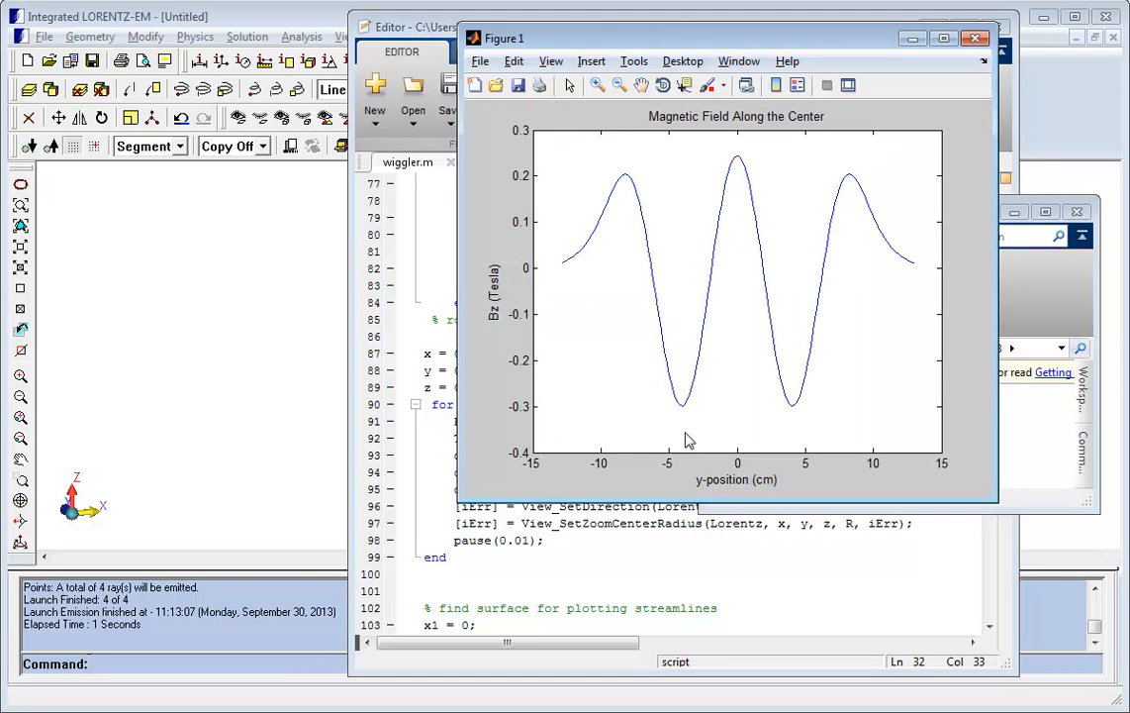